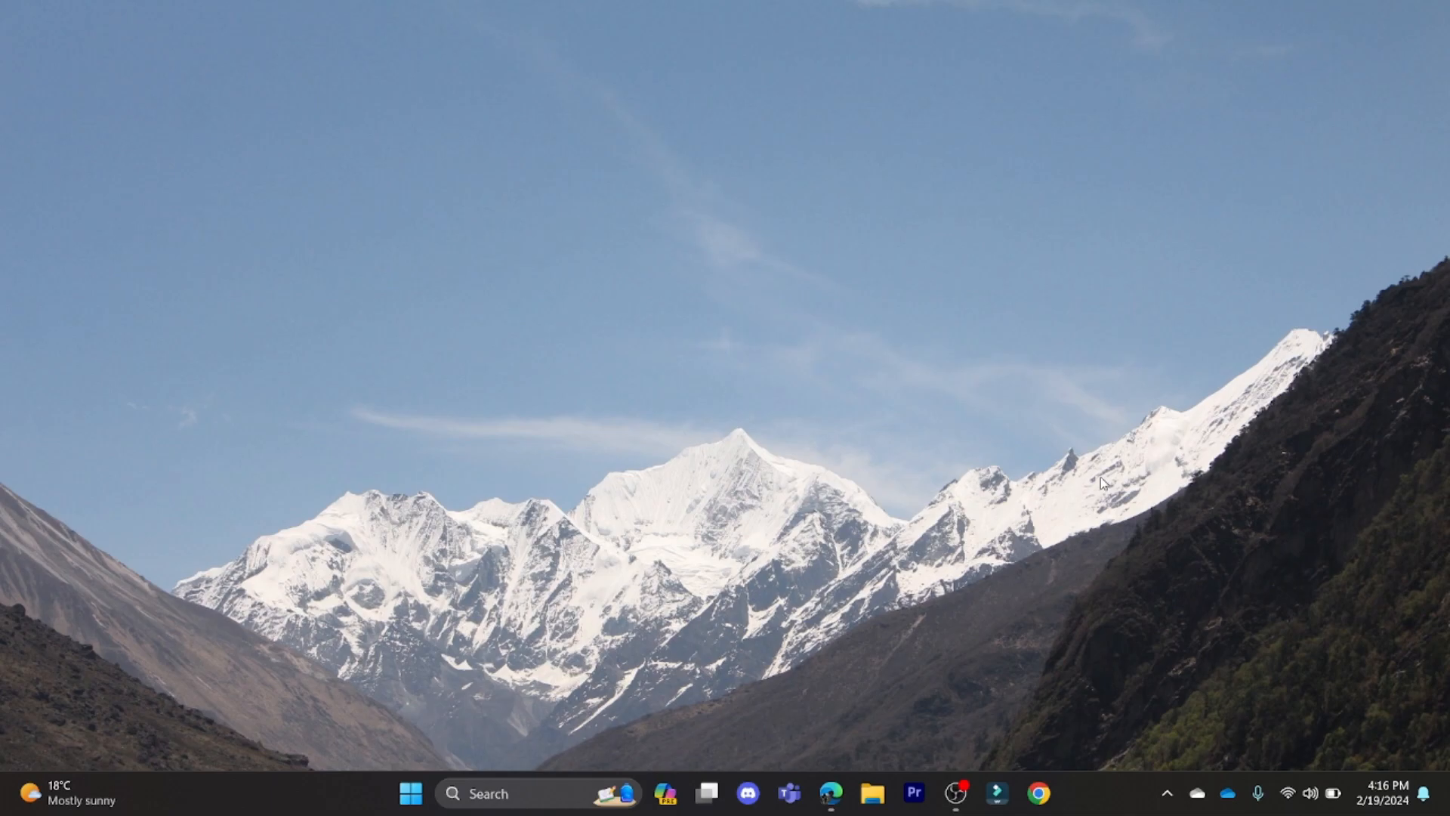
mouse_move(1197, 484)
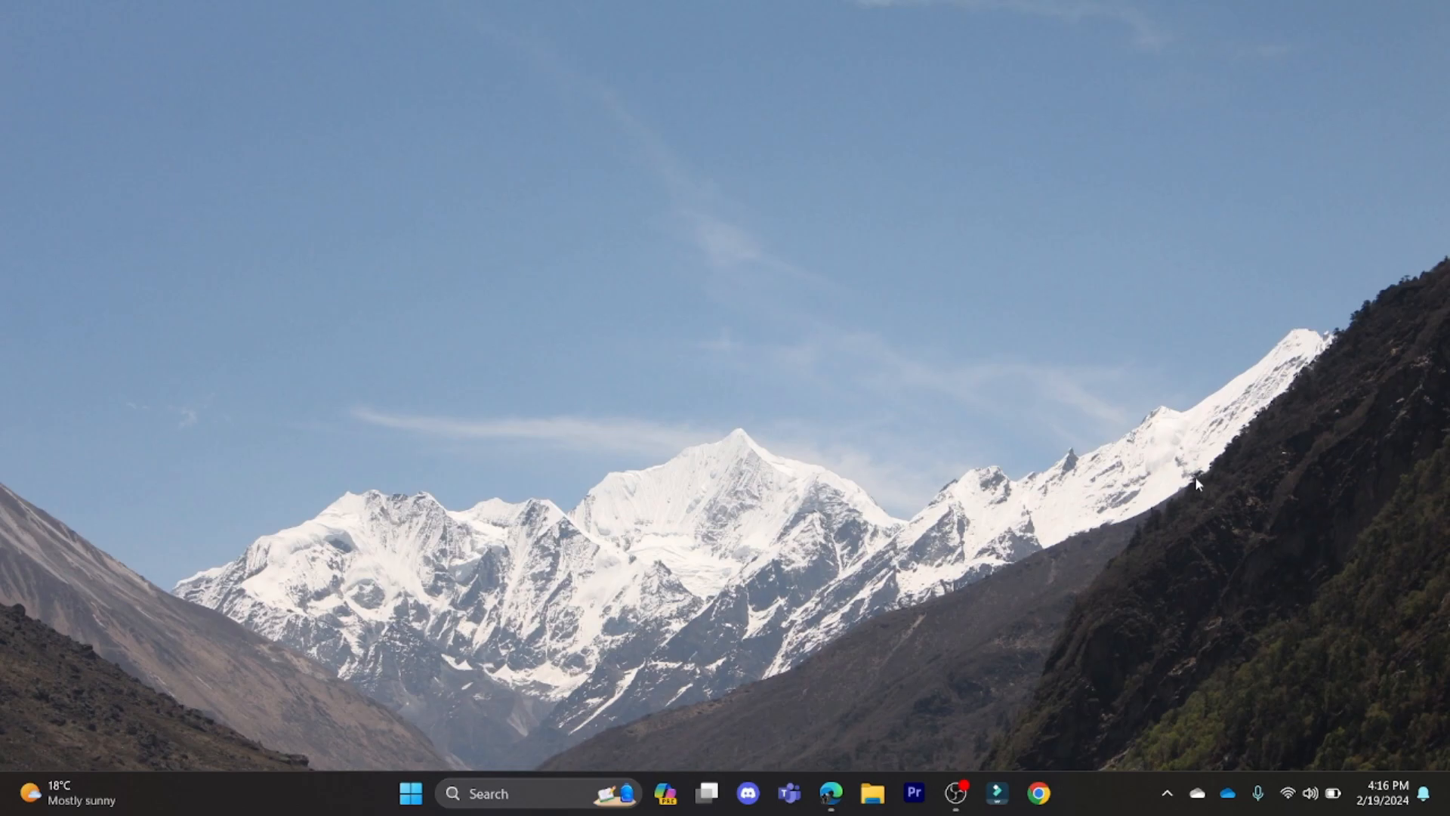
Visit Dropbox account settings, peek at the Photo edit dialog, then return to the files home page
click(829, 793)
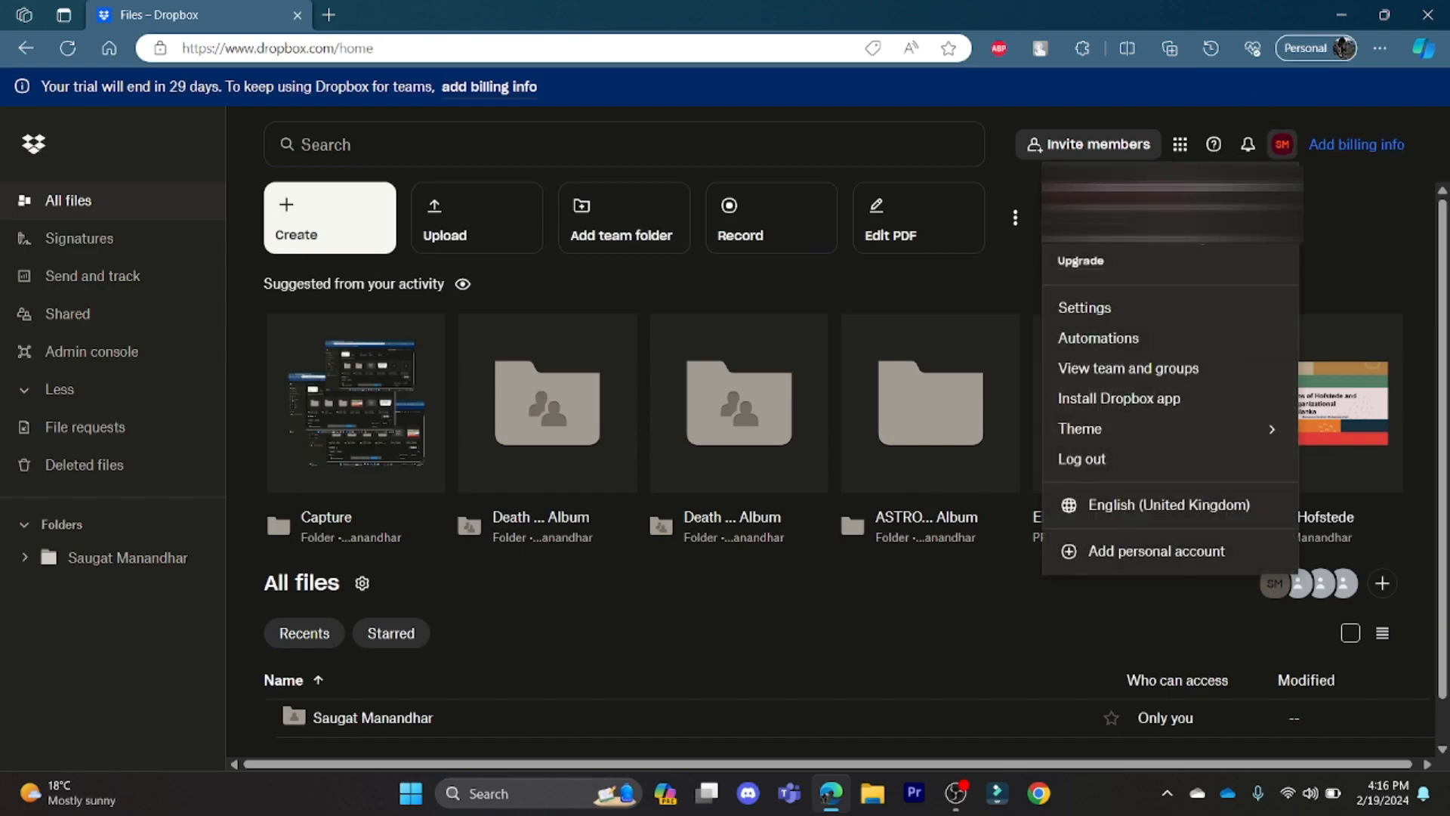
mouse_move(1084, 306)
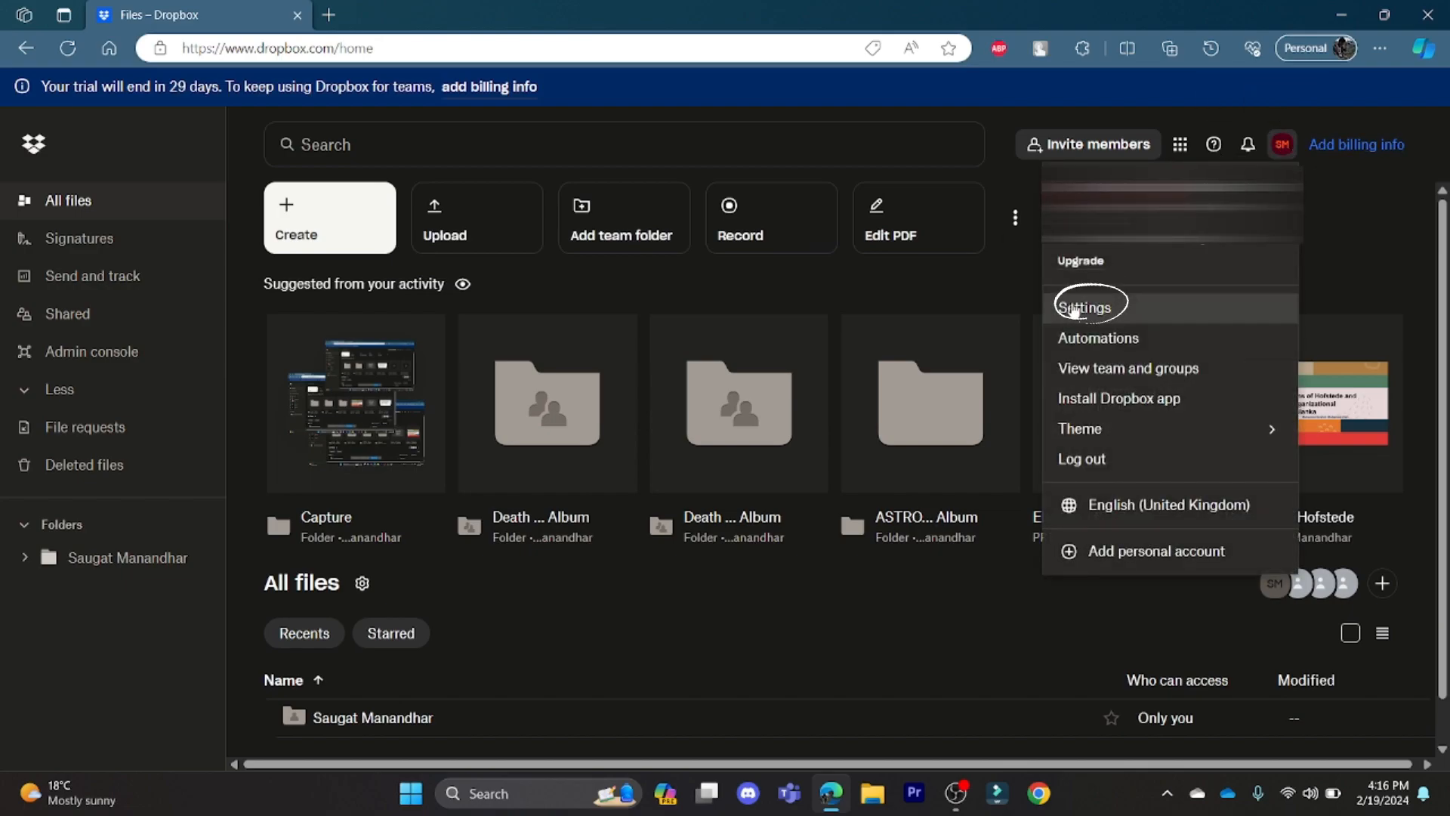
click(1085, 307)
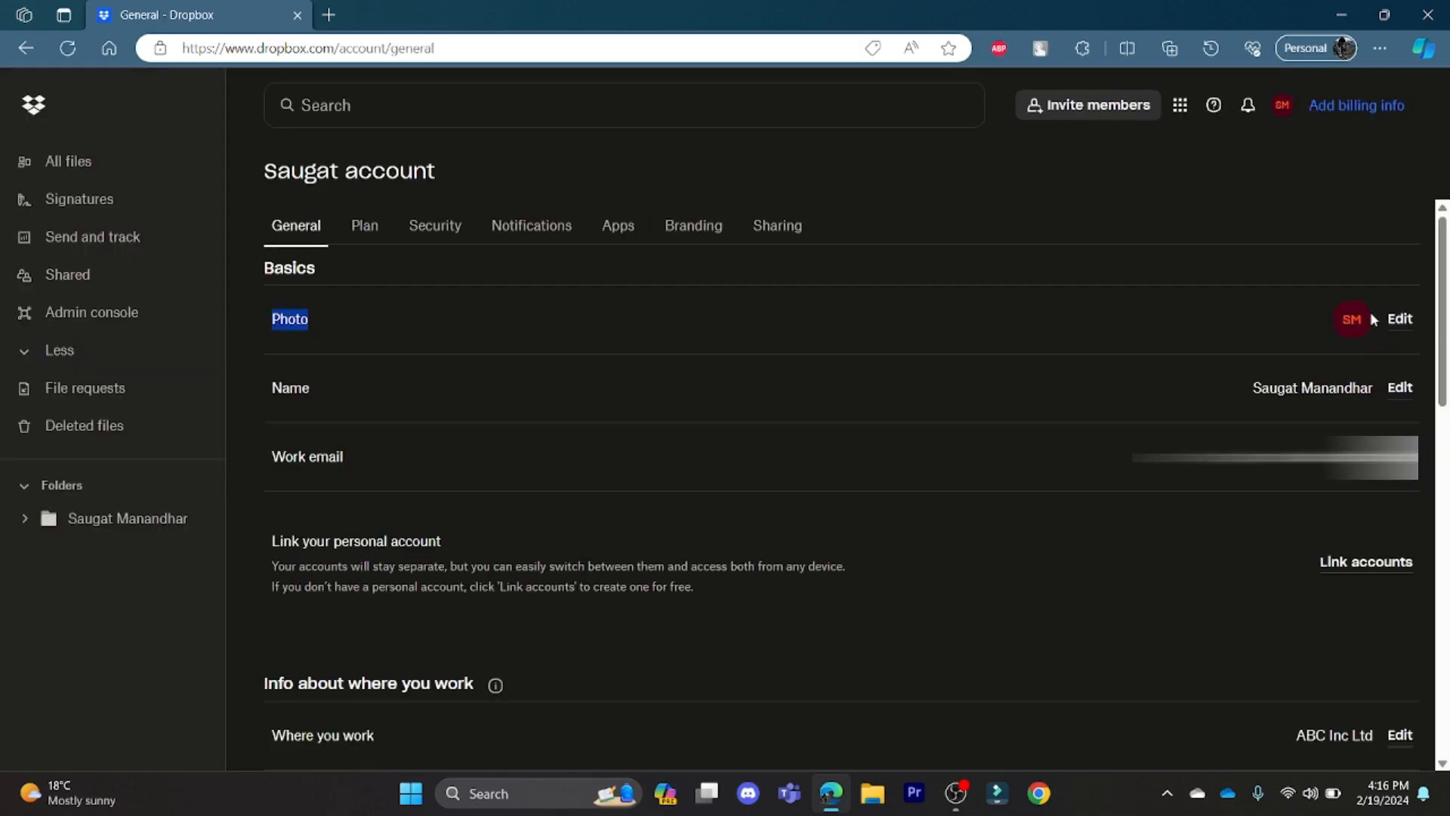
click(1398, 319)
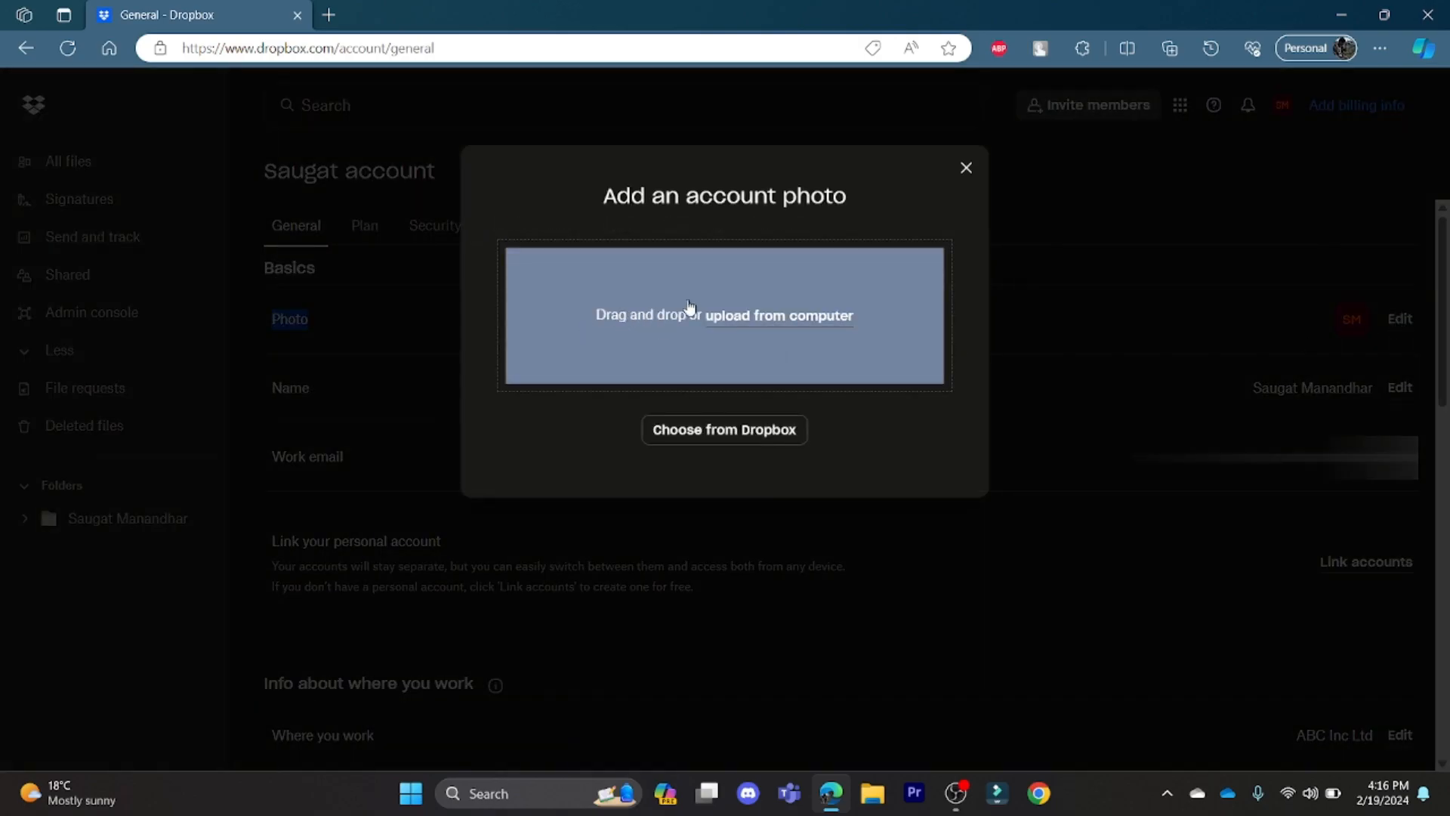
click(965, 168)
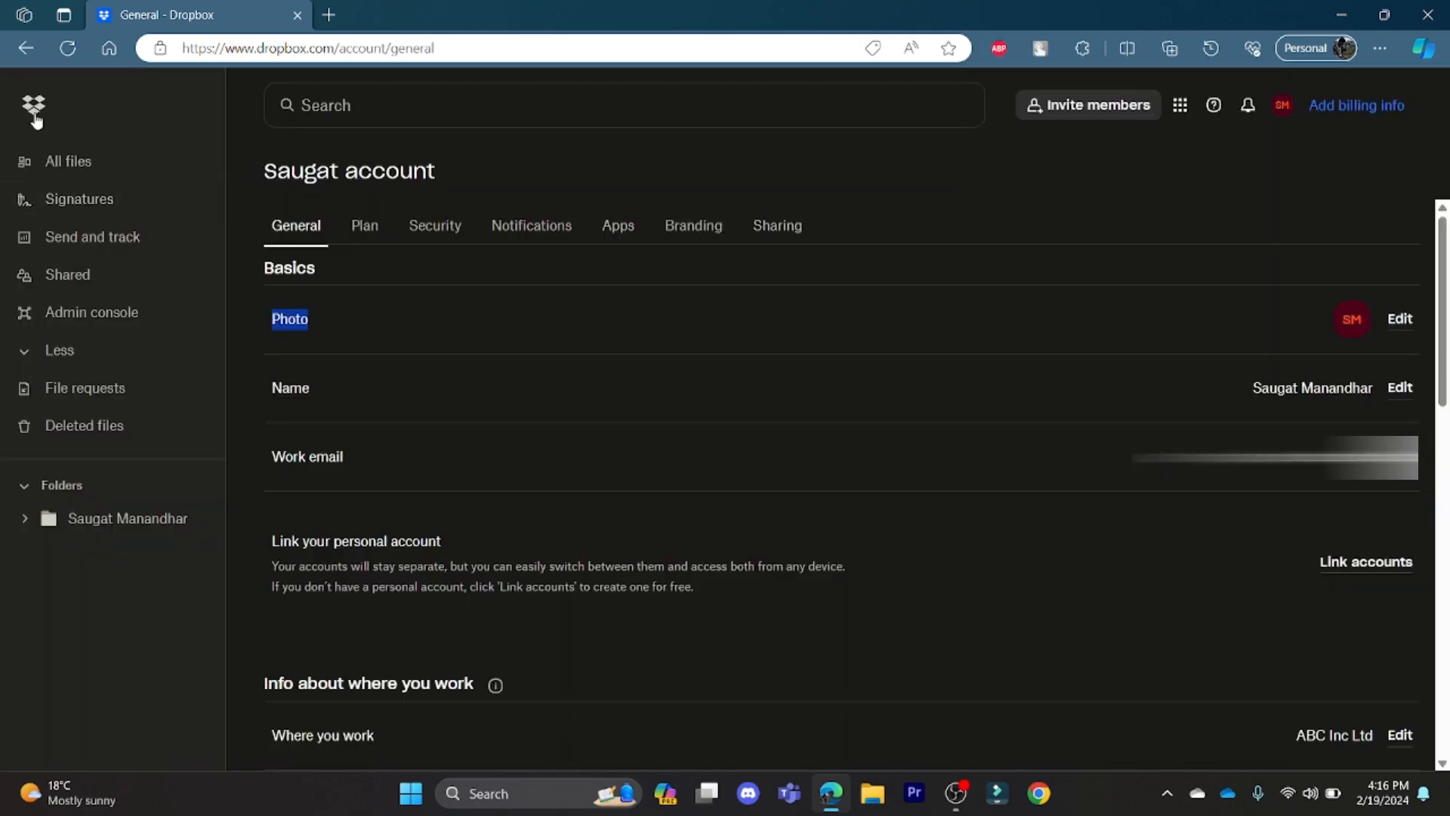
click(66, 162)
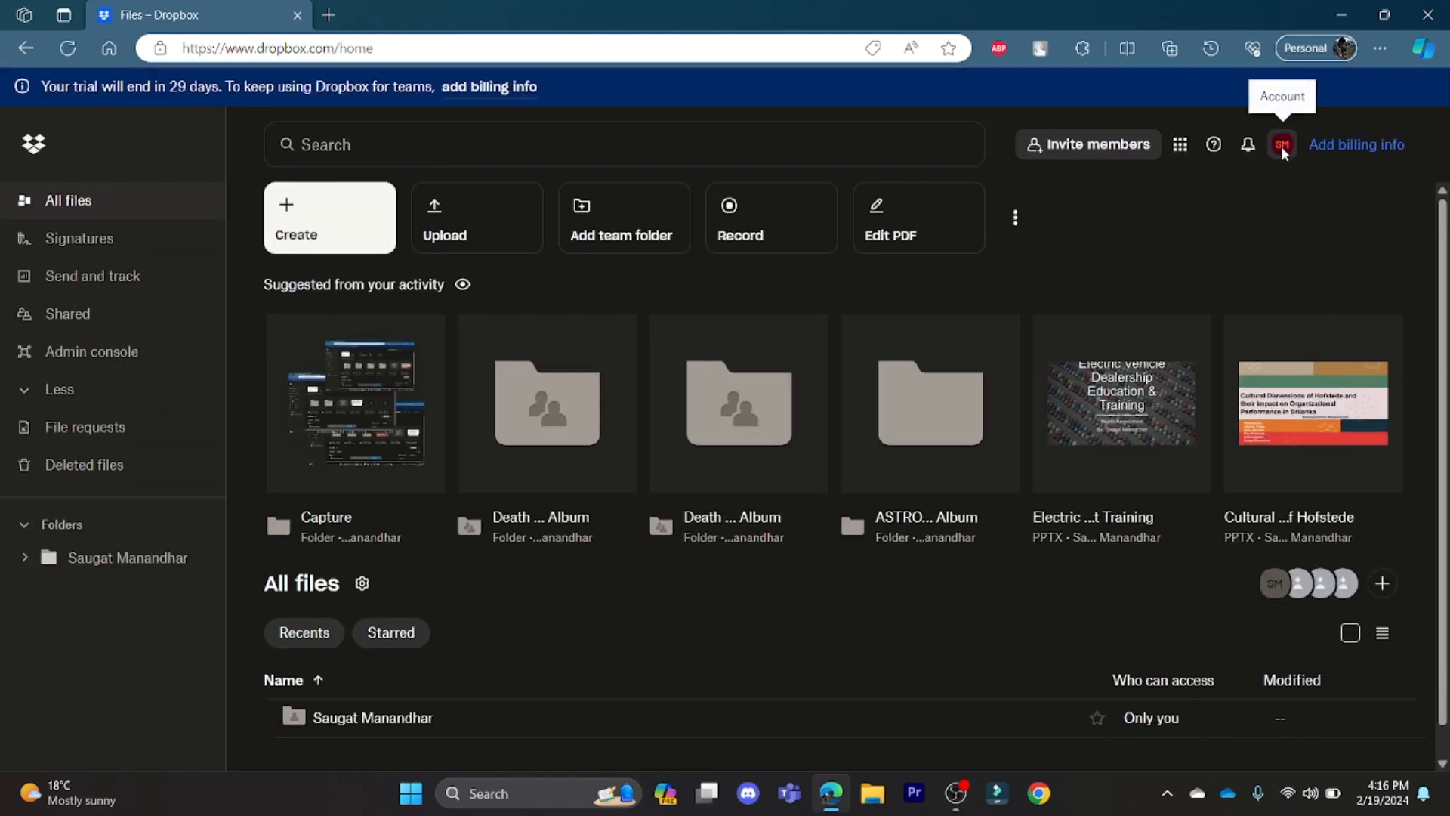
From the account menu's Settings page, start editing the Photo setting to get the upload dialog
click(1283, 145)
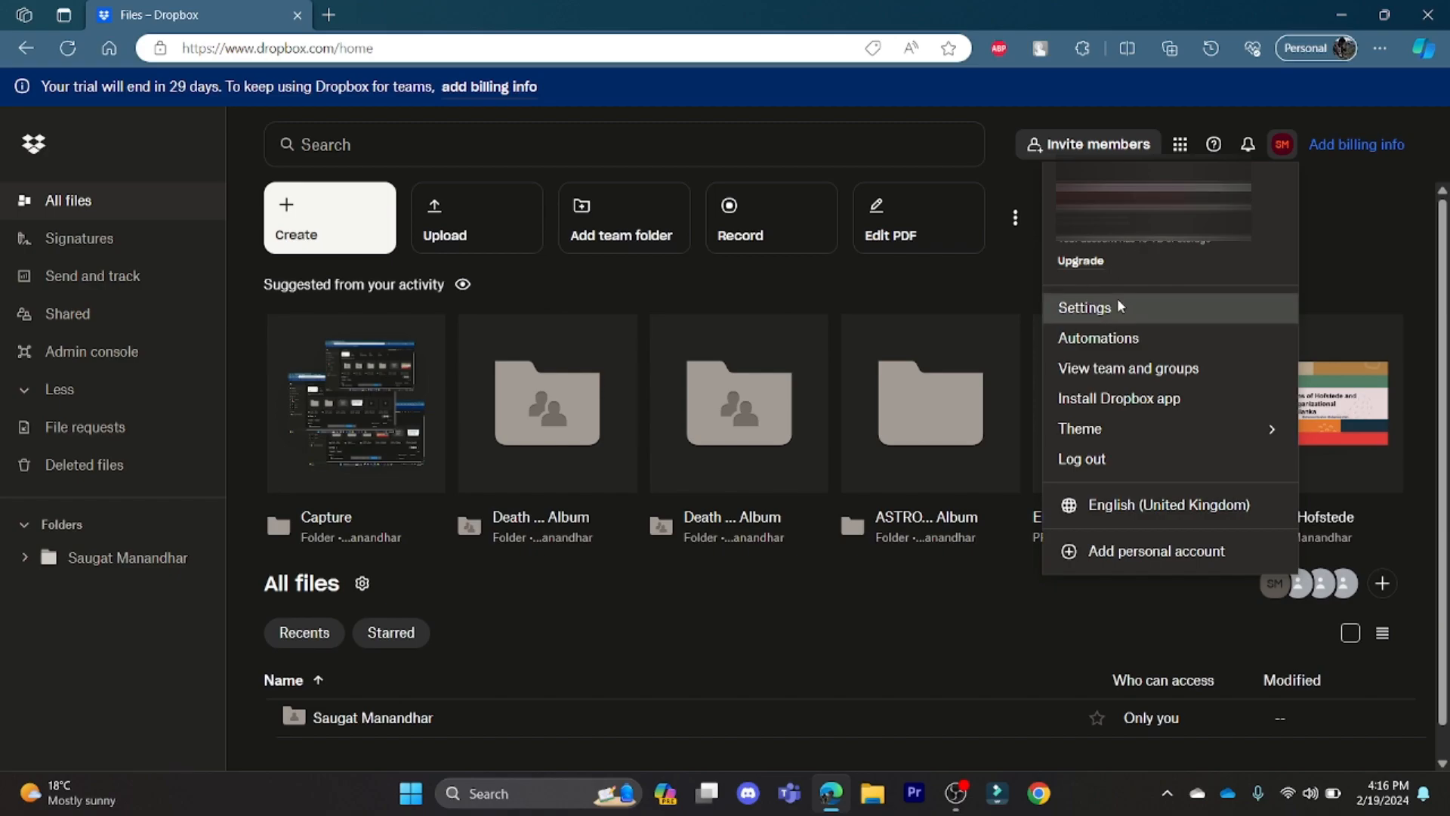
click(1084, 307)
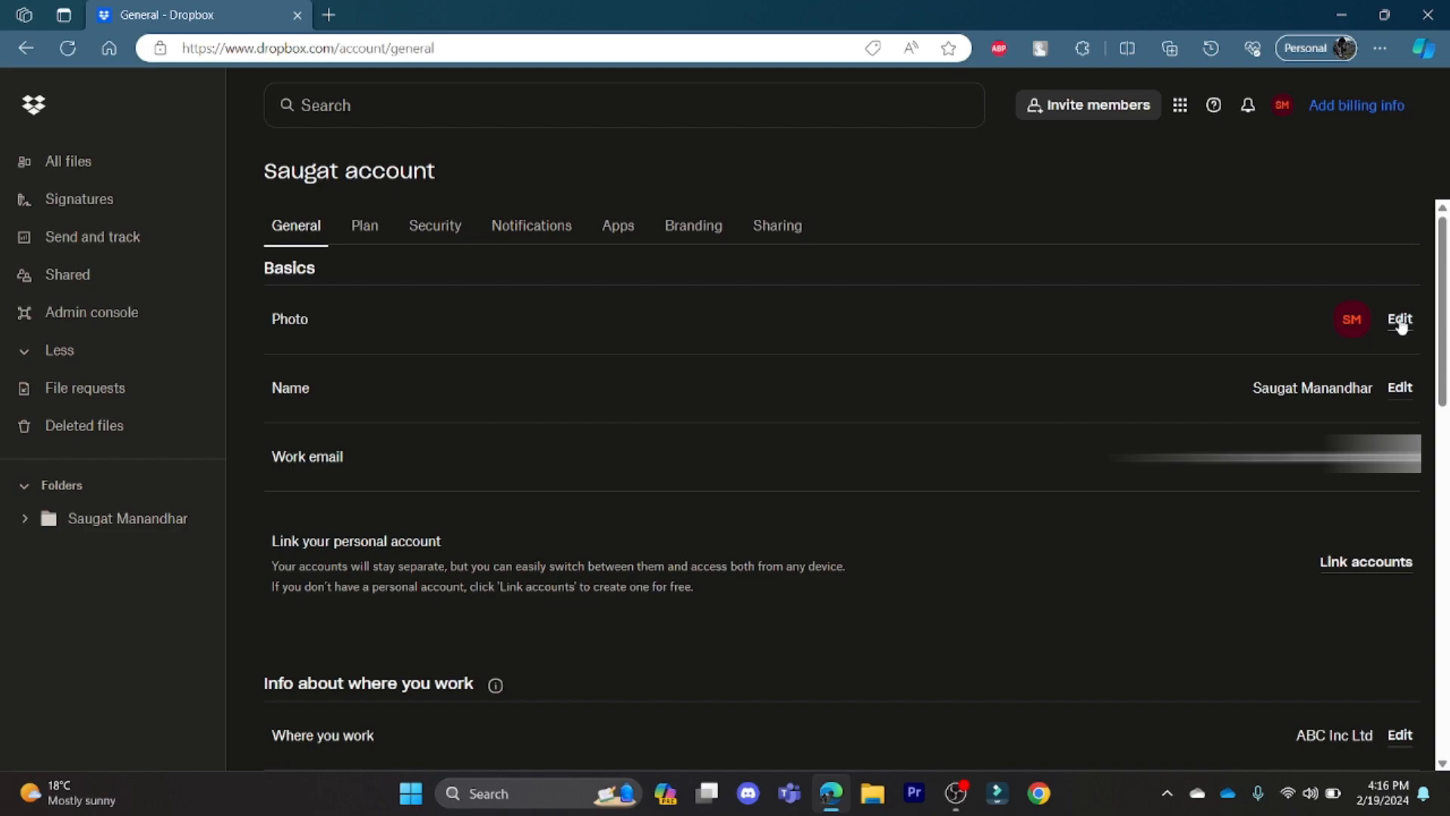
mouse_move(299, 308)
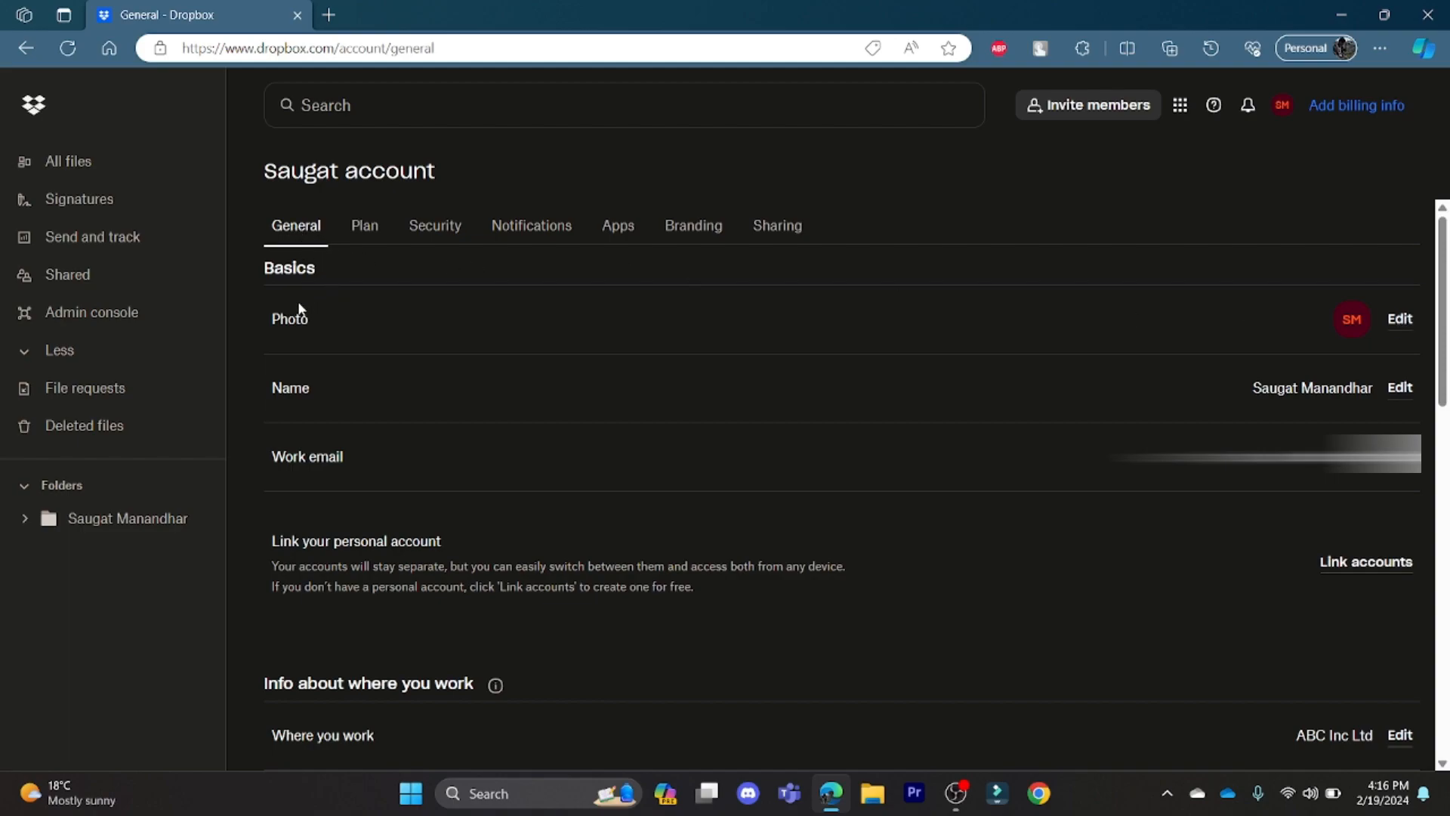
double_click(289, 319)
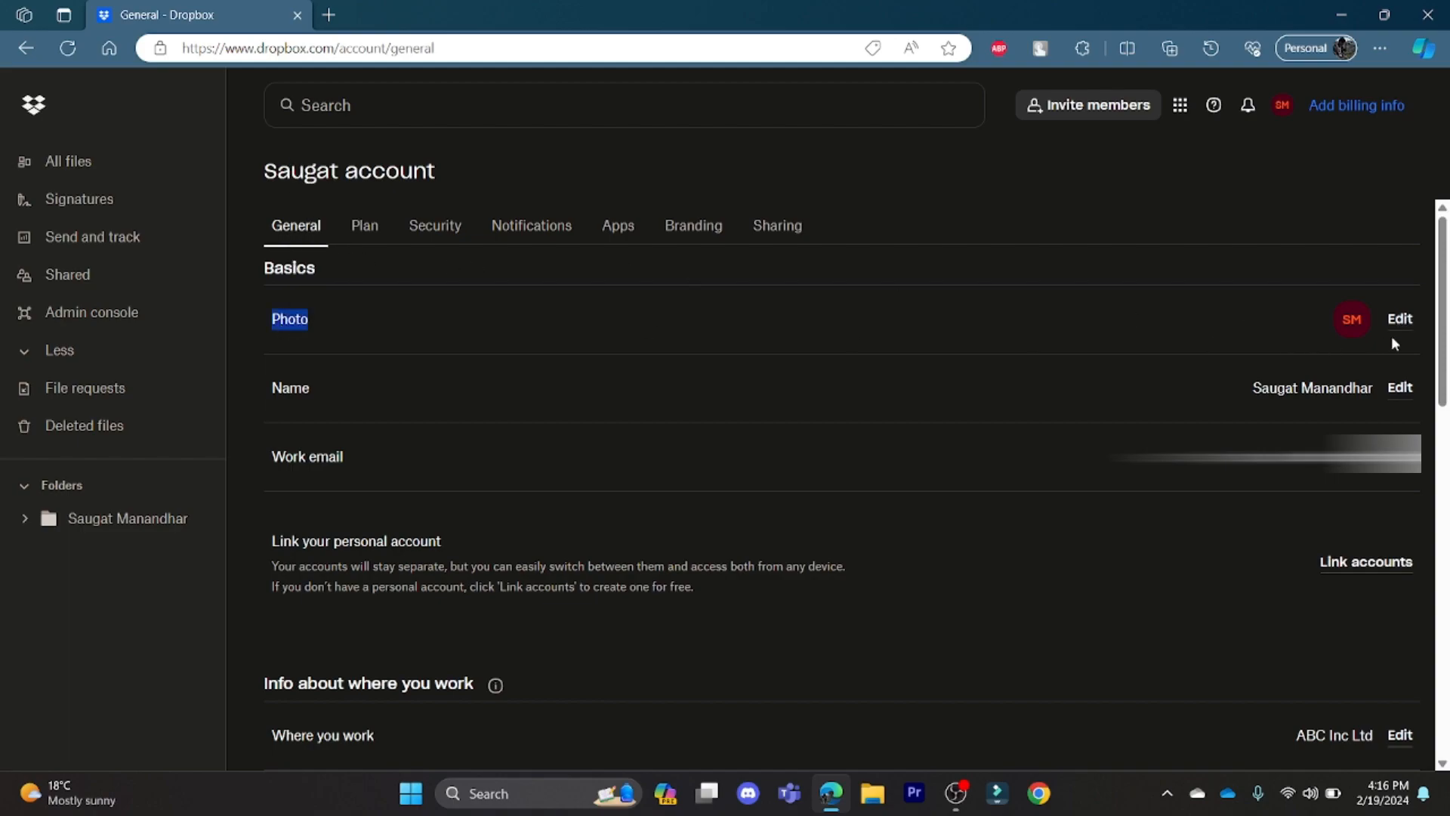
click(1398, 318)
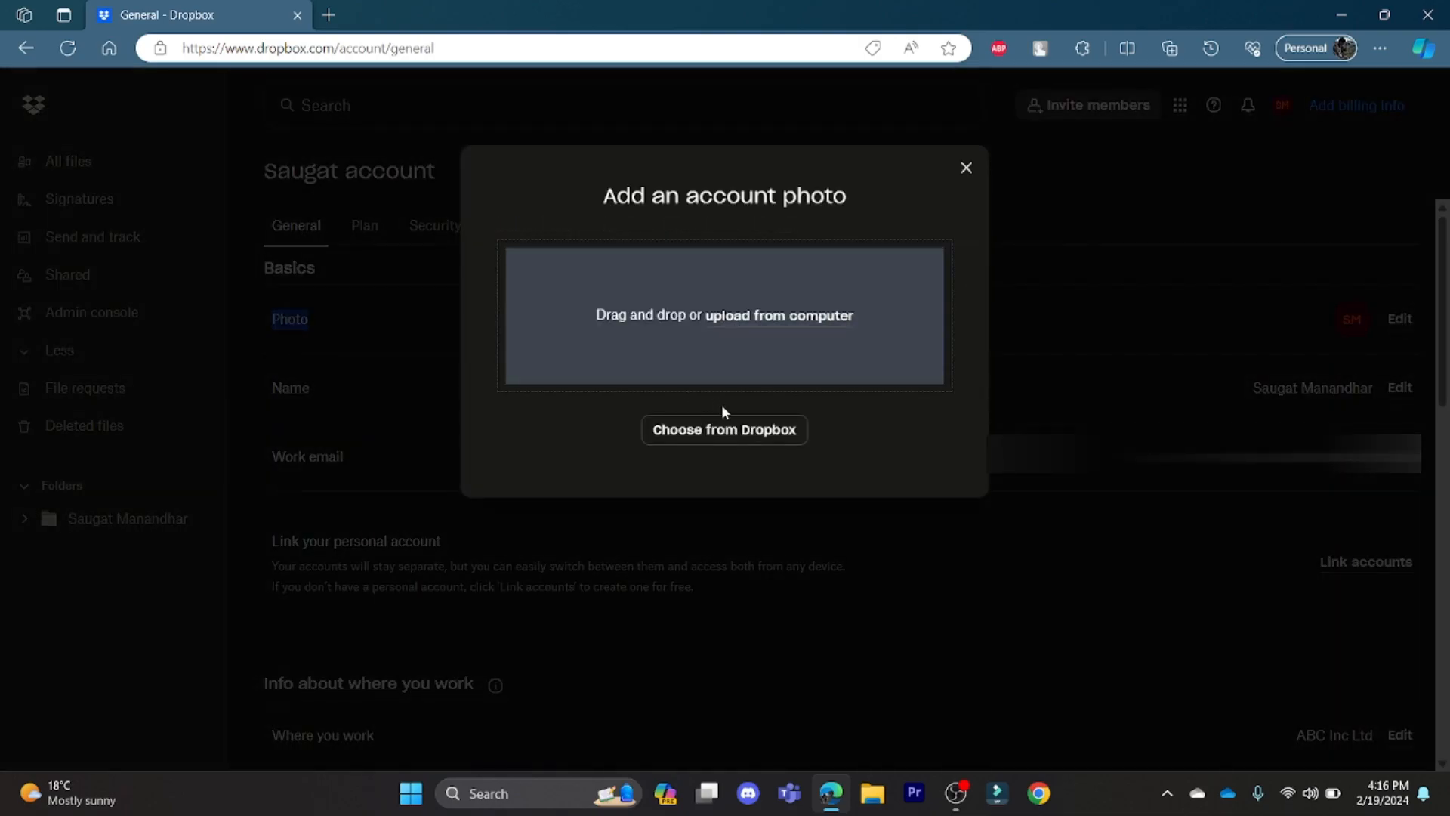
Upload an image from the Downloads folder on the computer as the account photo
click(778, 314)
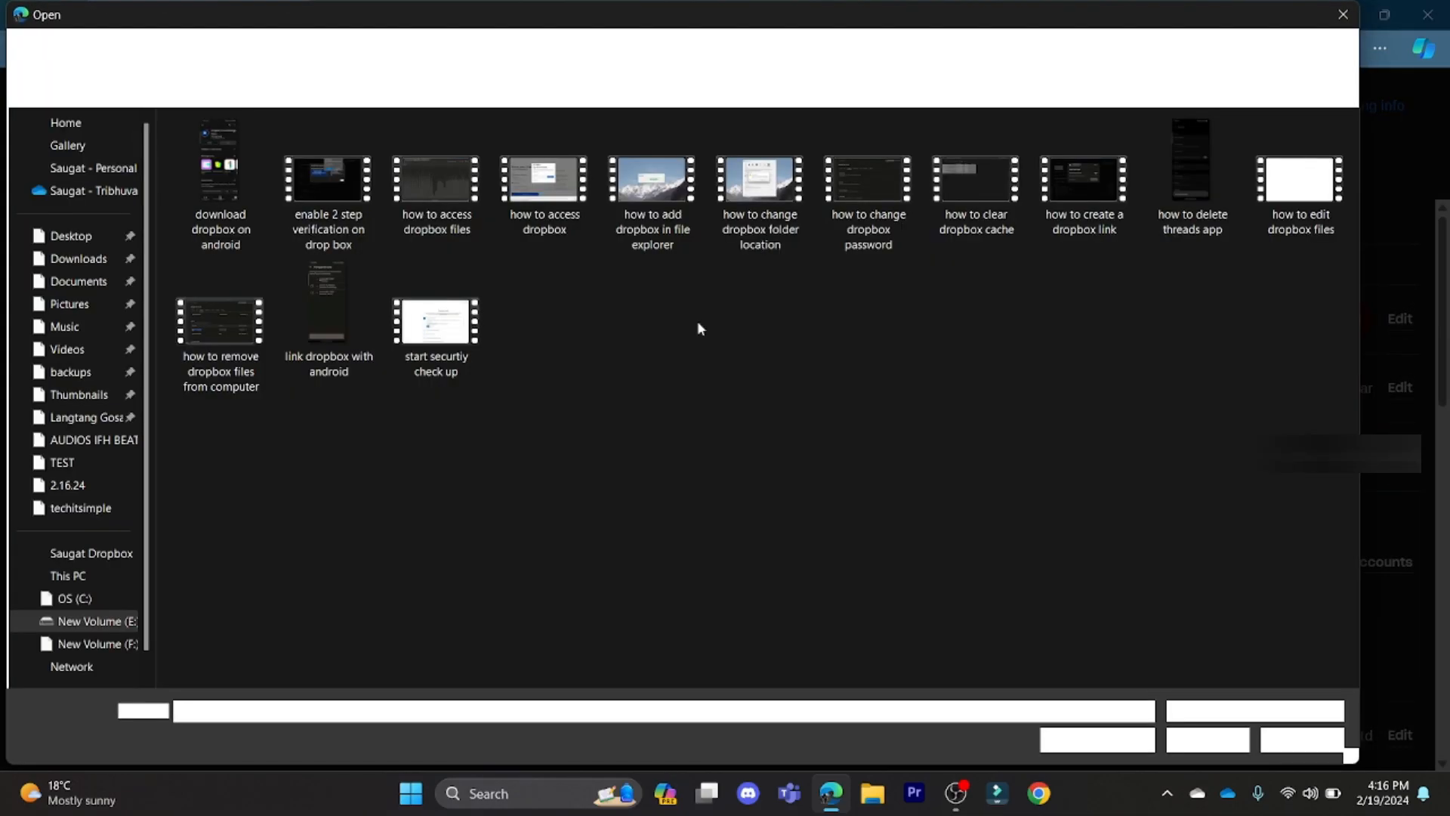
click(77, 259)
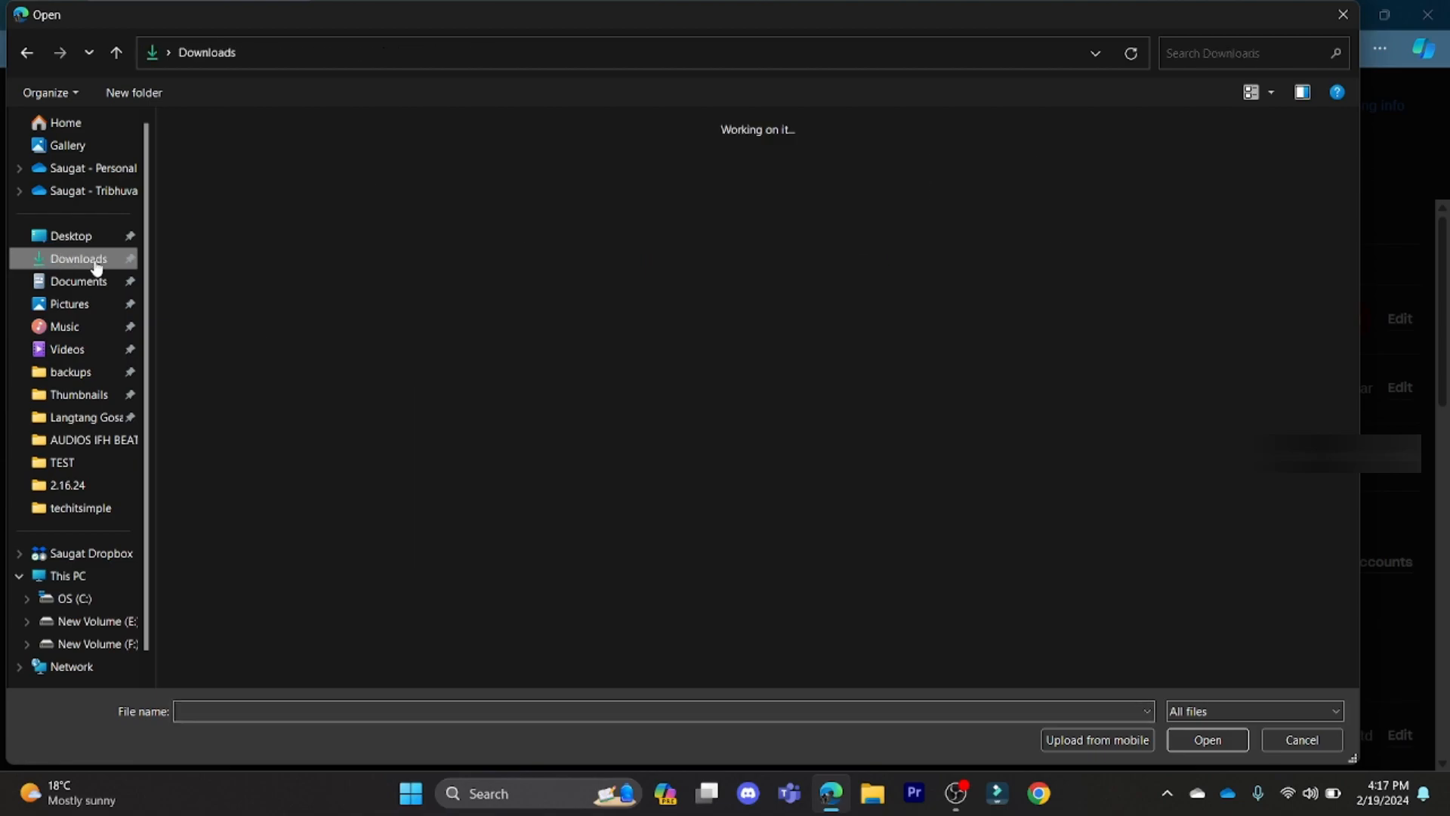
click(77, 258)
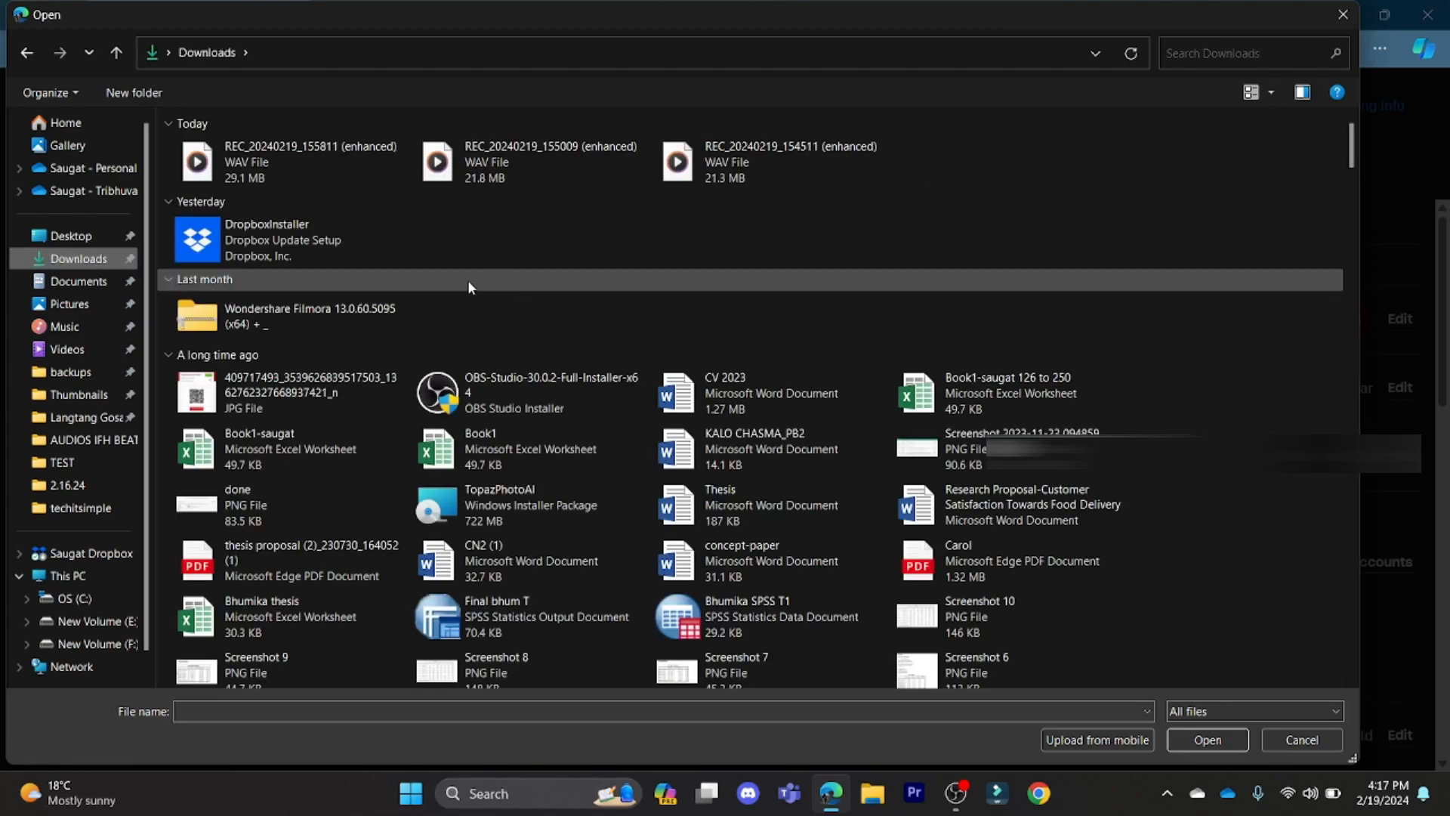
scroll(down, 3)
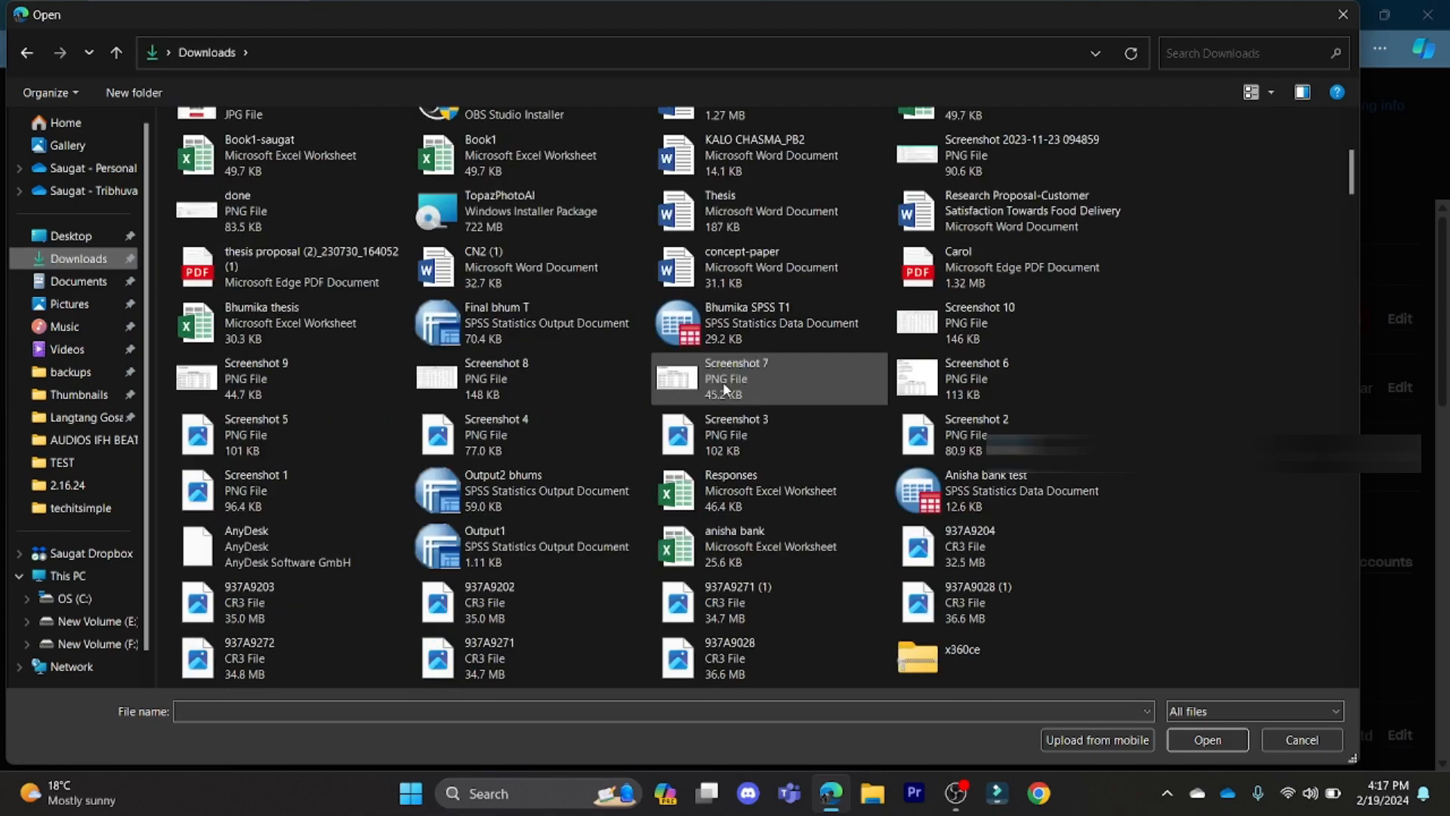
scroll(down, 3)
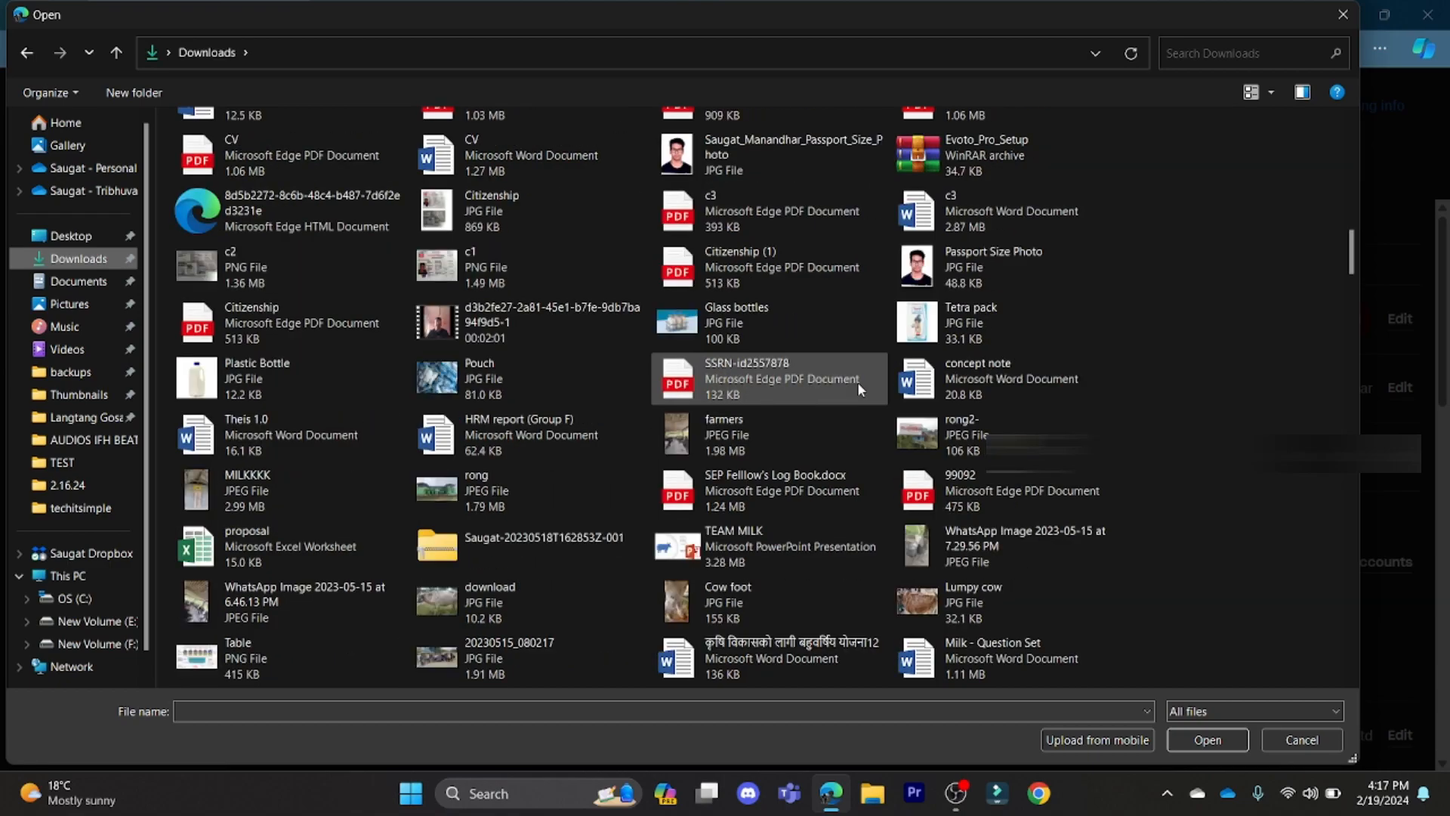
scroll(down, 3)
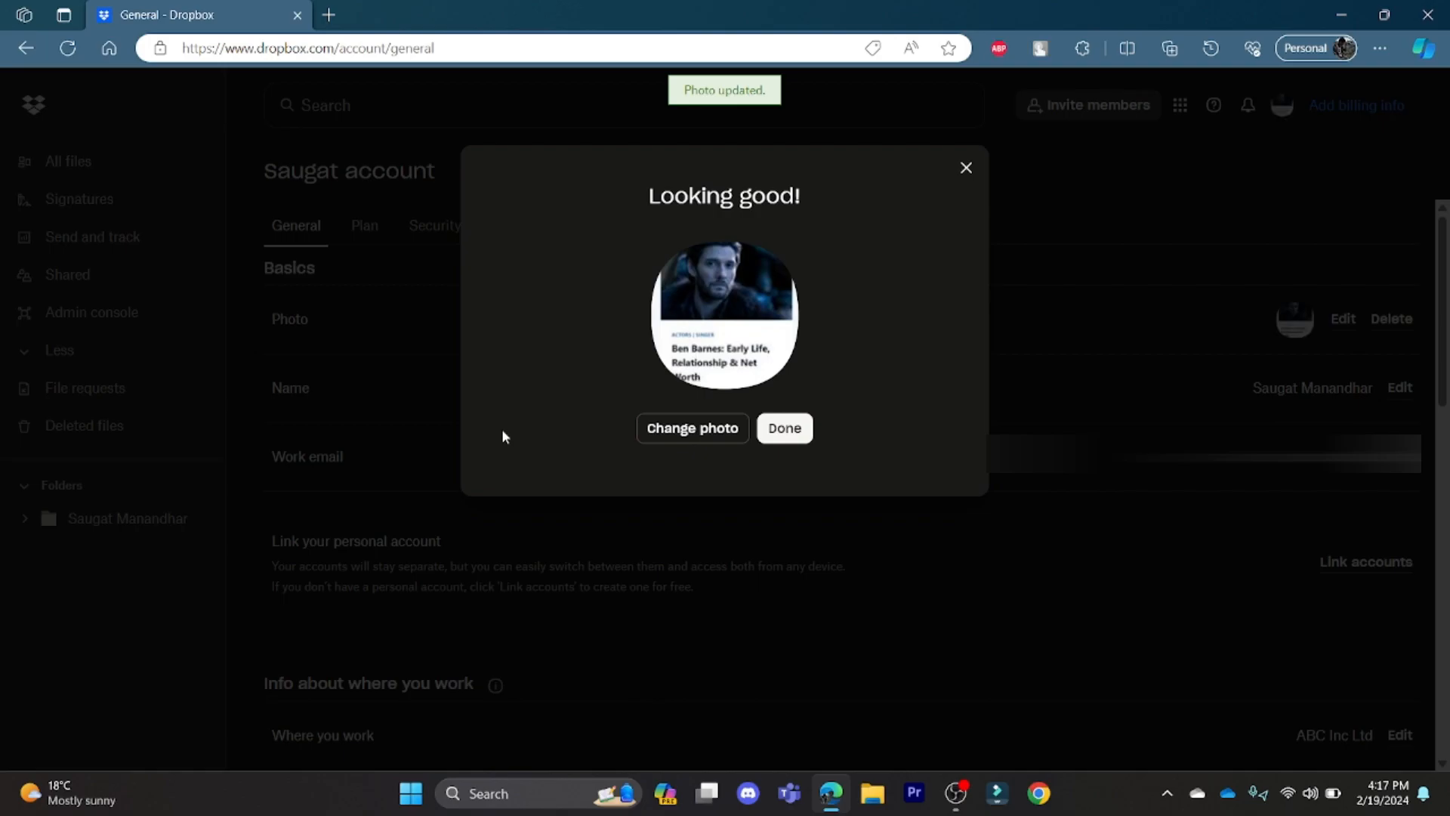
Replace the account photo with a second image uploaded from the computer and dismiss the confirmation
click(691, 427)
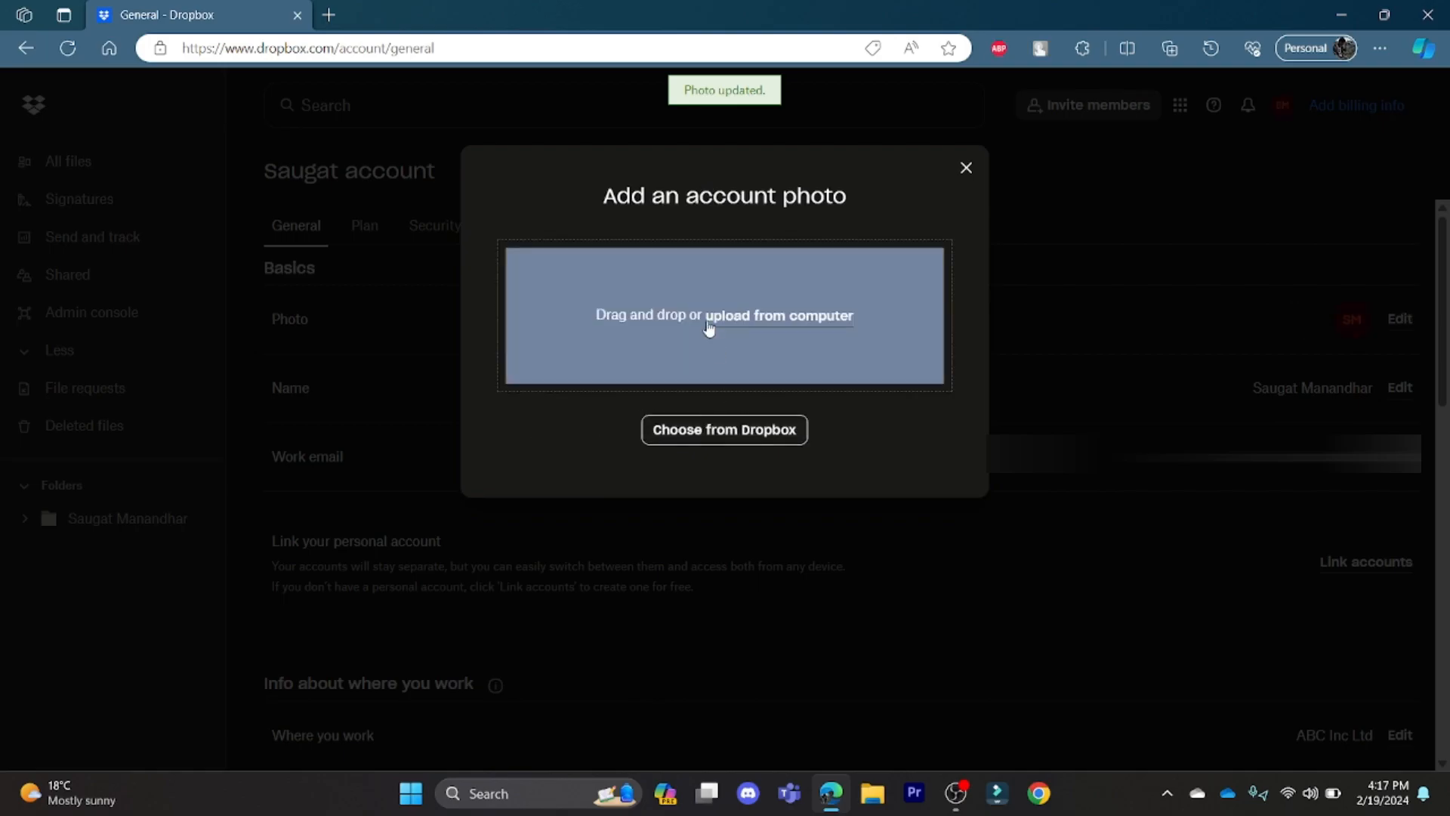
click(779, 314)
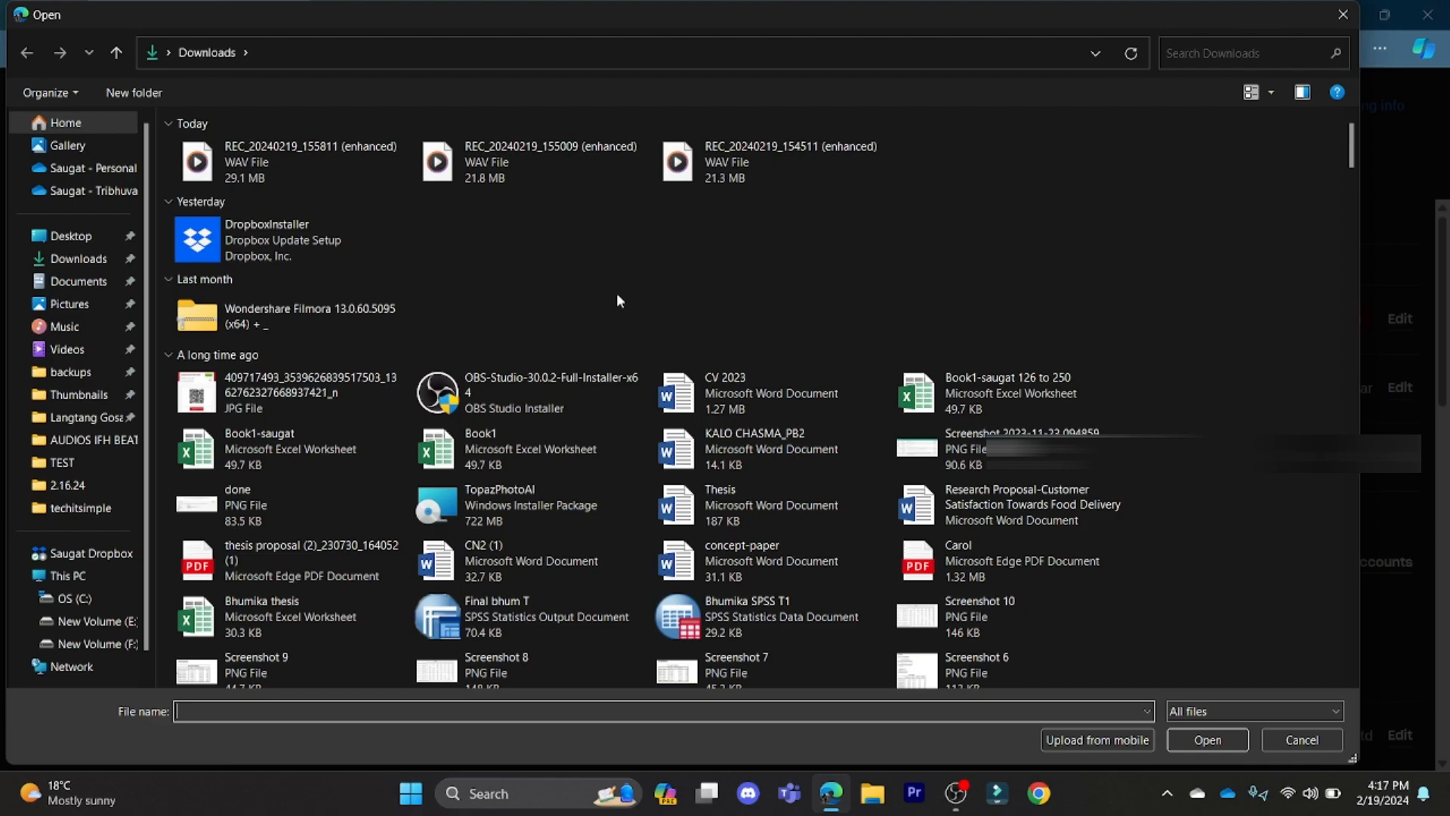
scroll(down, 3)
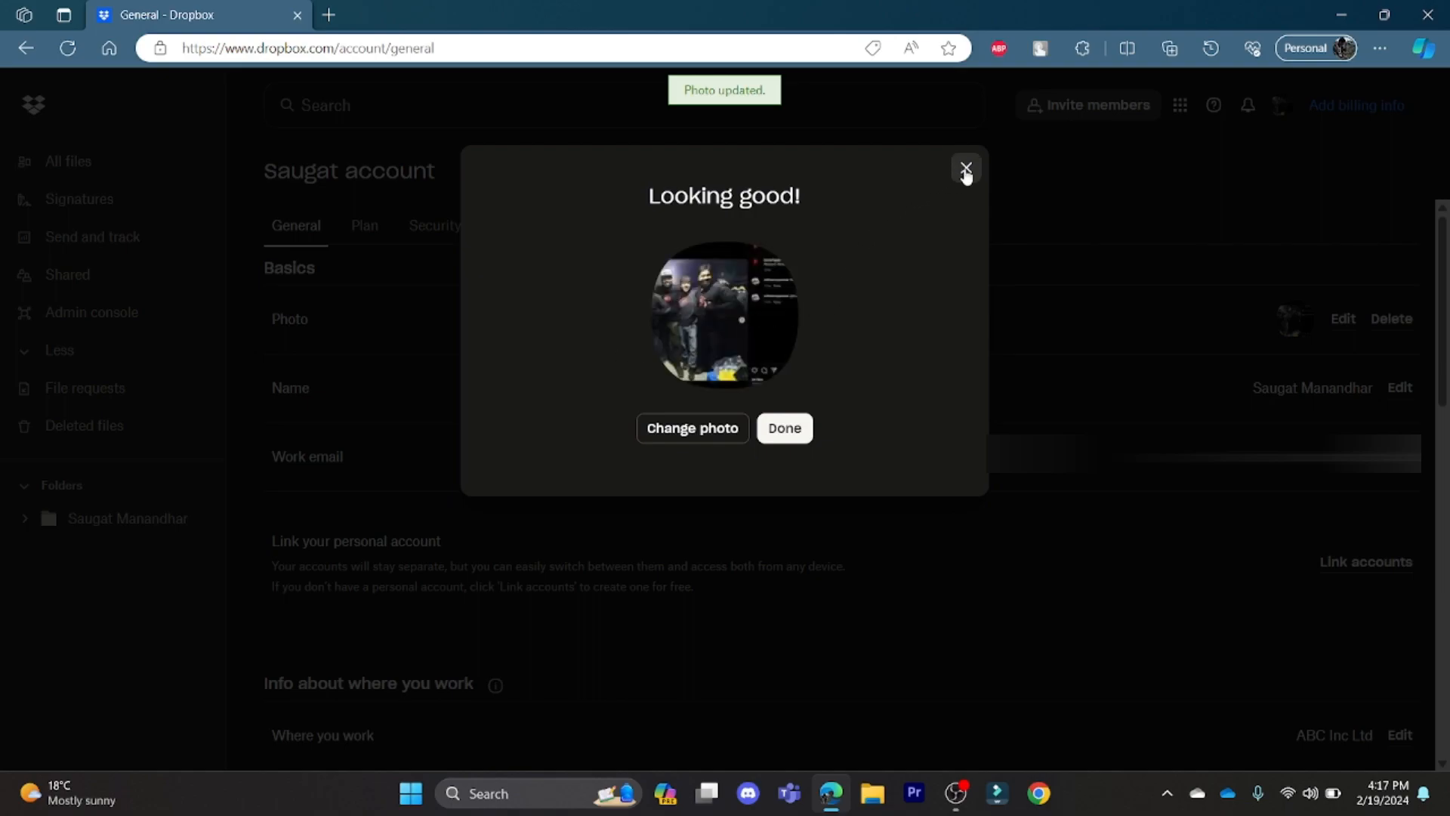
click(692, 428)
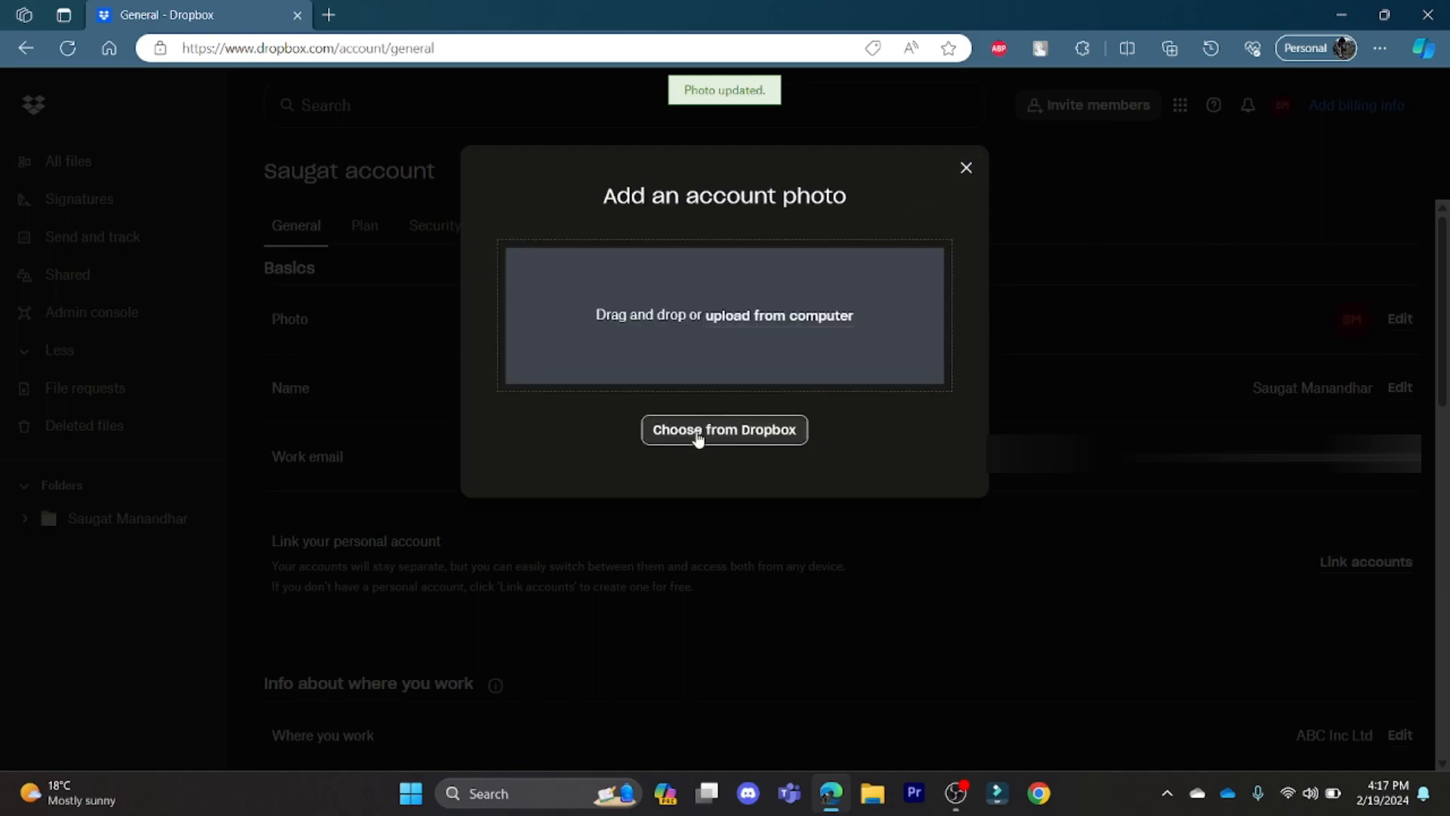
Upload a third image from the computer as the account photo and finish with Done
click(778, 316)
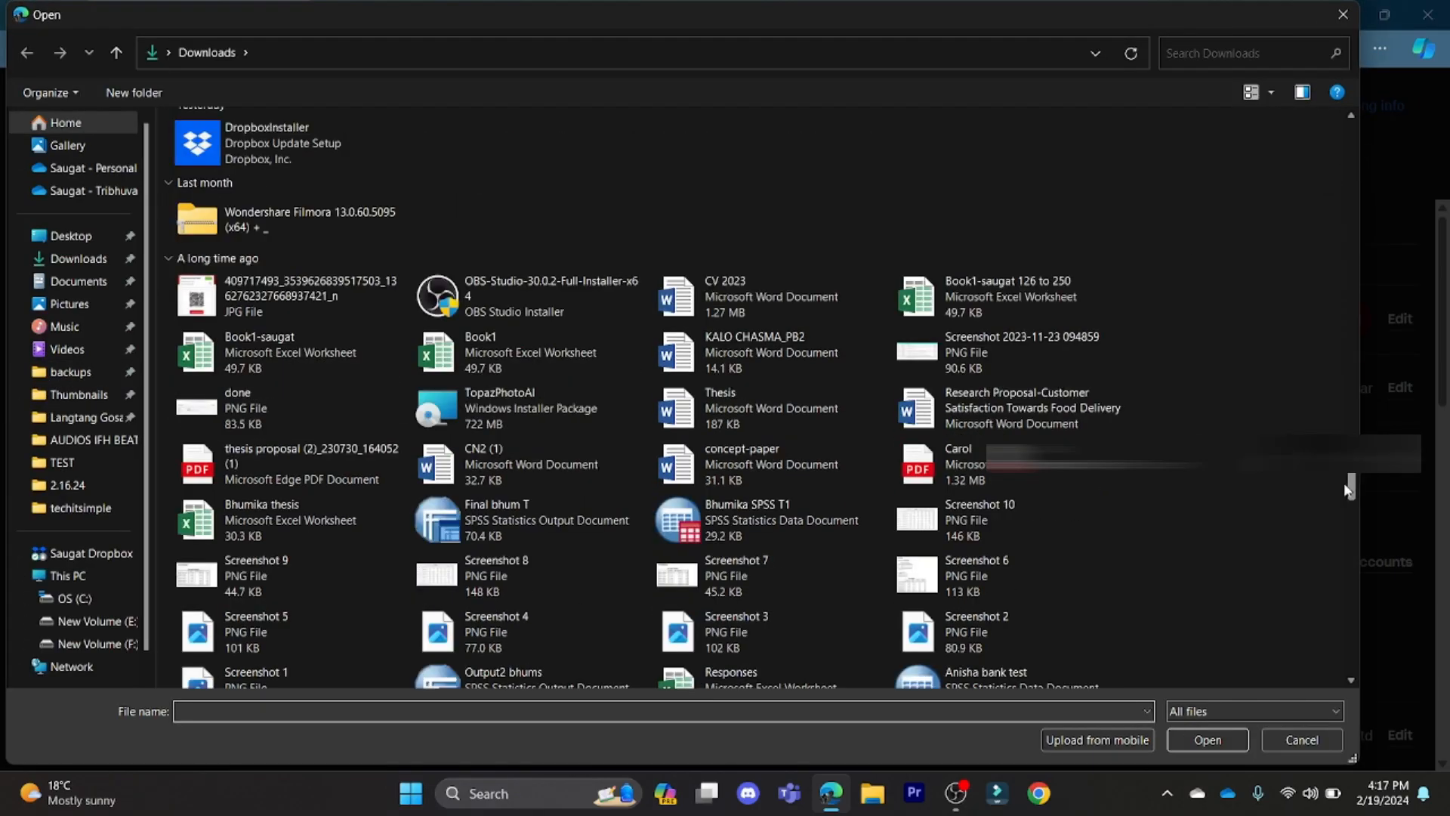
scroll(down, 3)
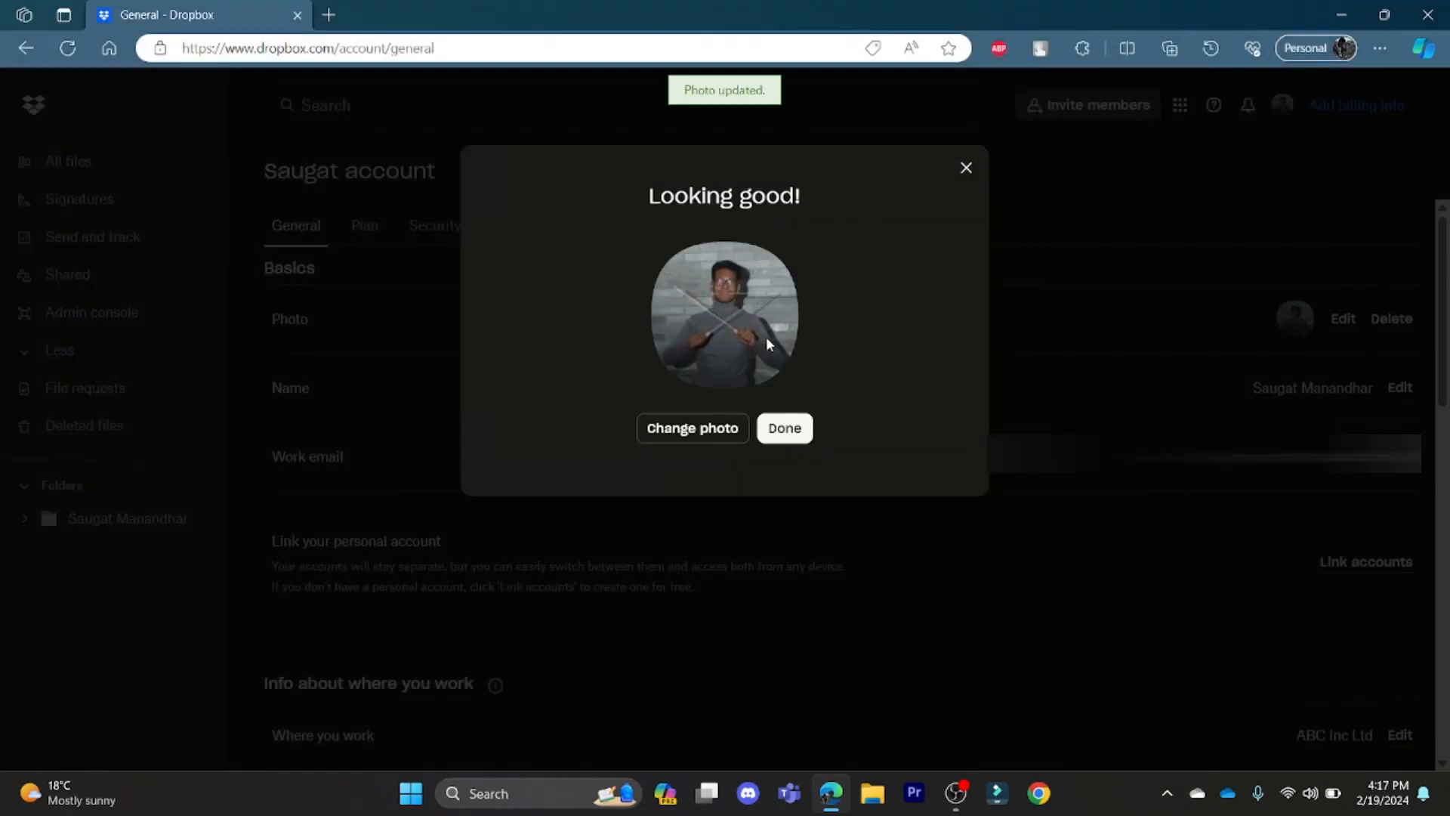
click(784, 427)
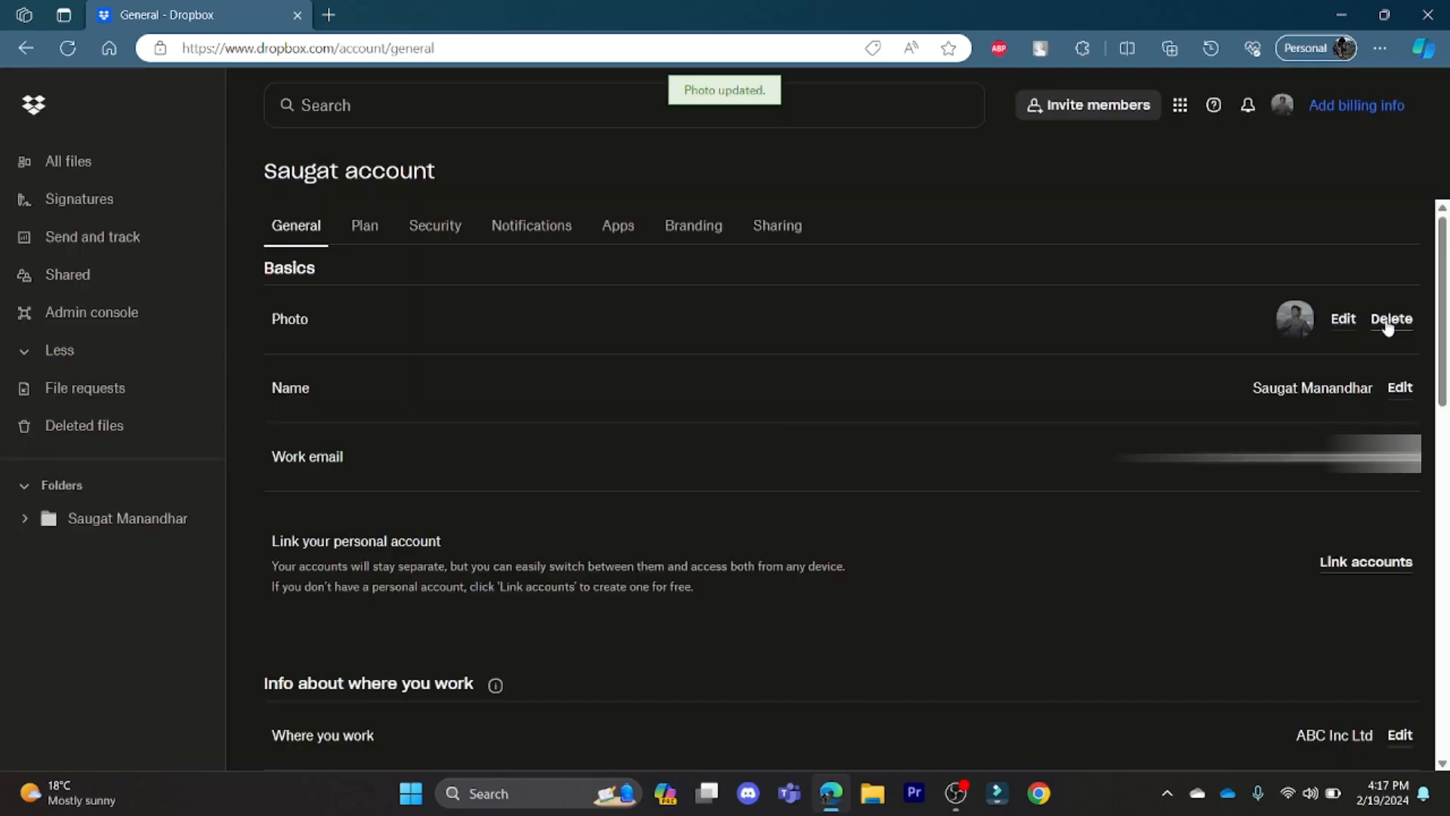
Delete the account photo, confirming so the SM initials avatar remains
click(1389, 318)
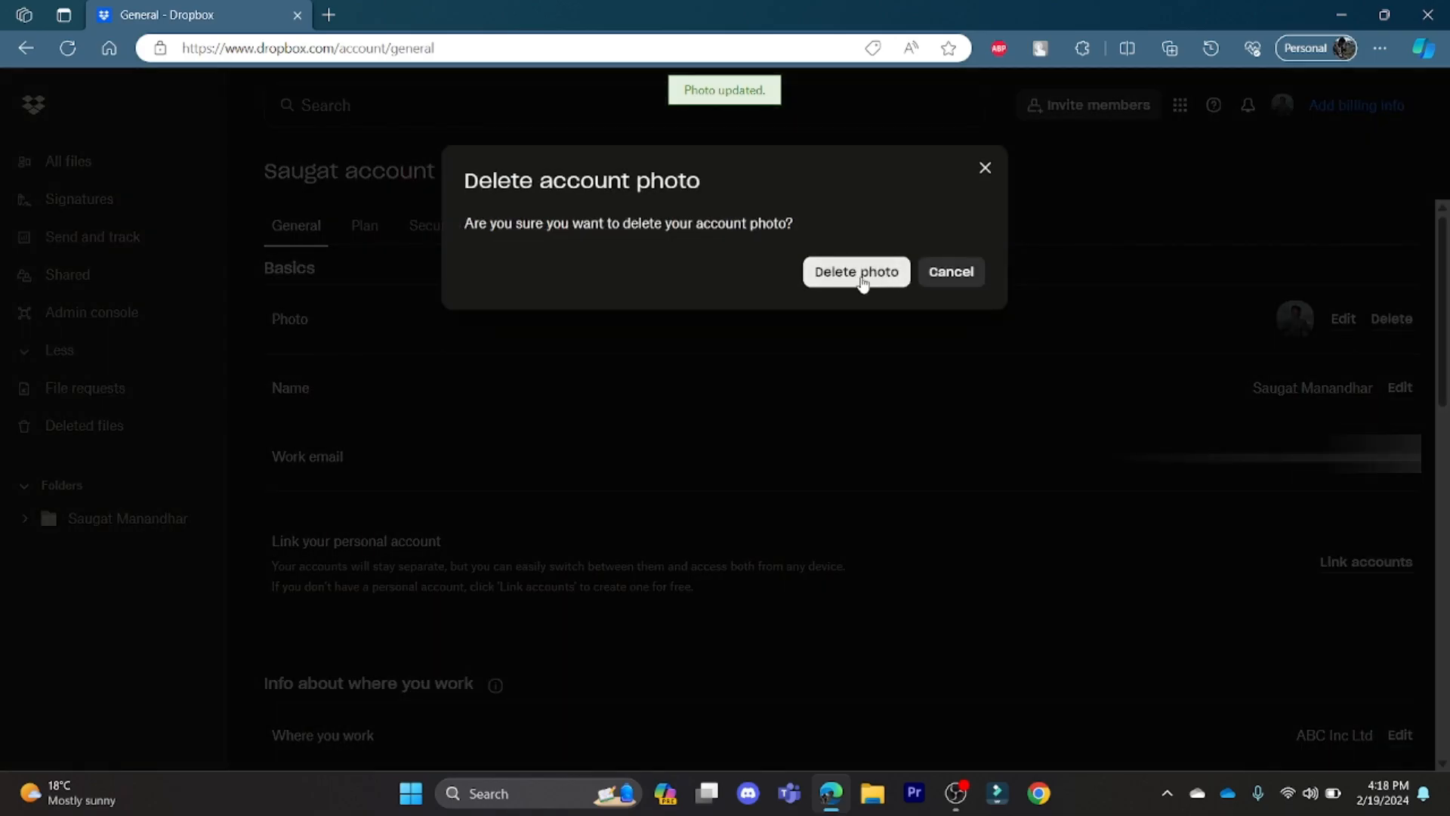
click(855, 270)
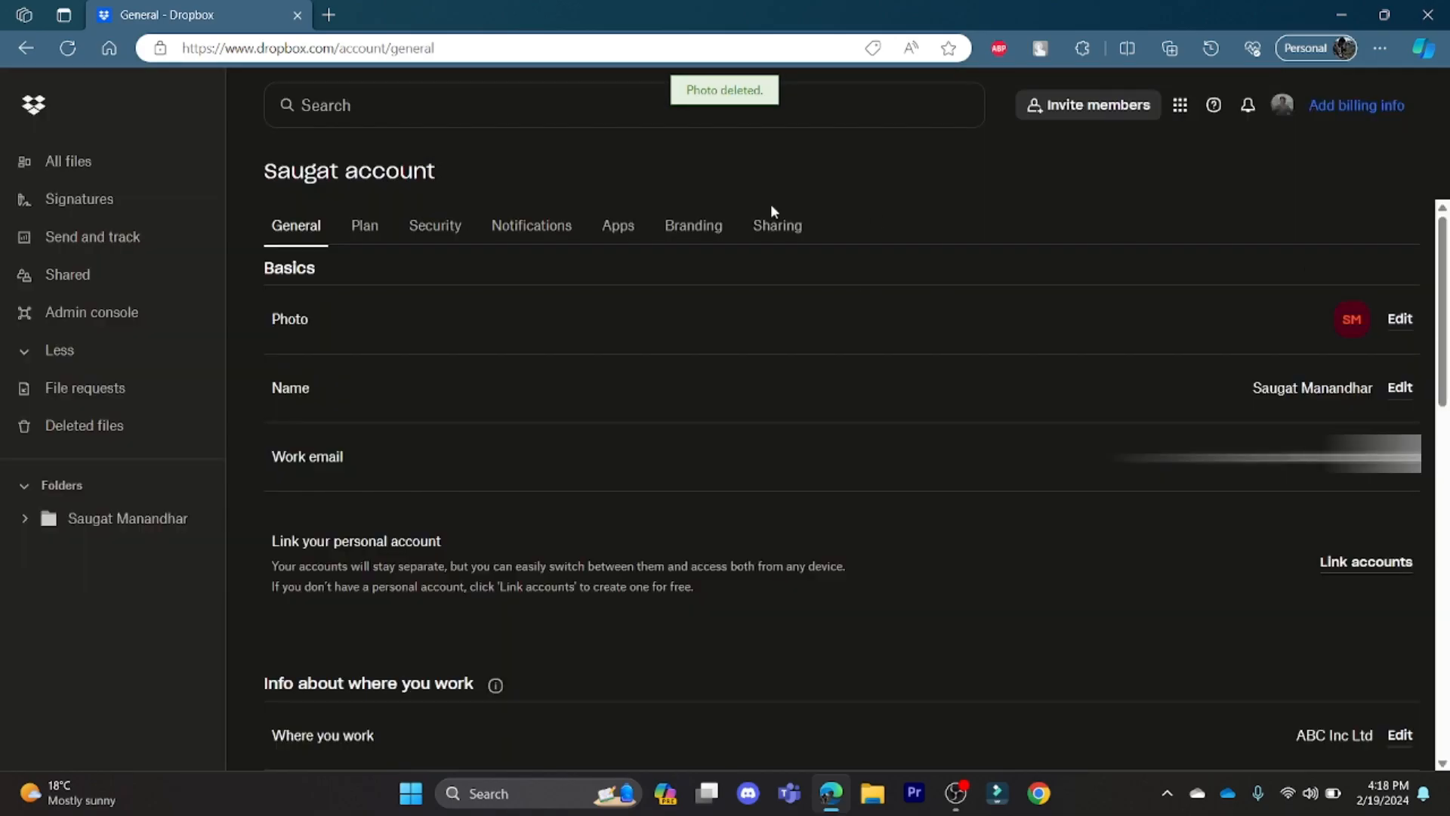